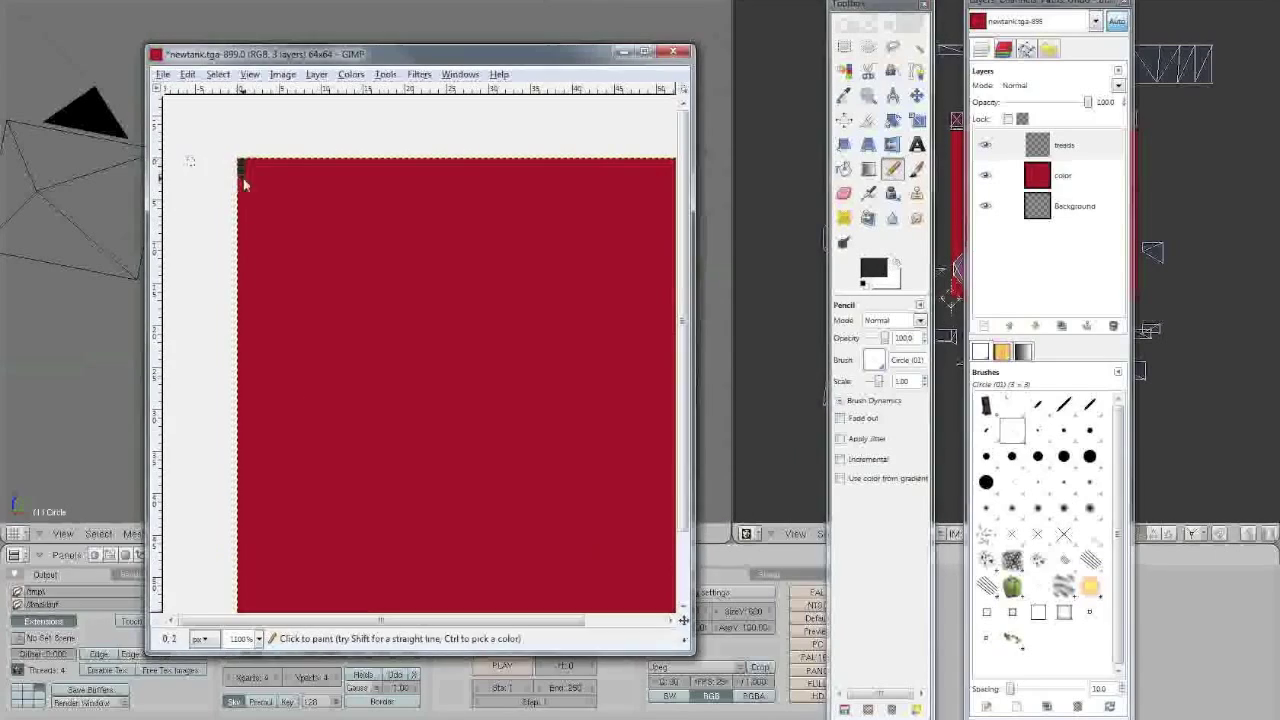
Pencil grey and black tread stripes along the top rows of the texture
left_click_drag(243, 162, 243, 225)
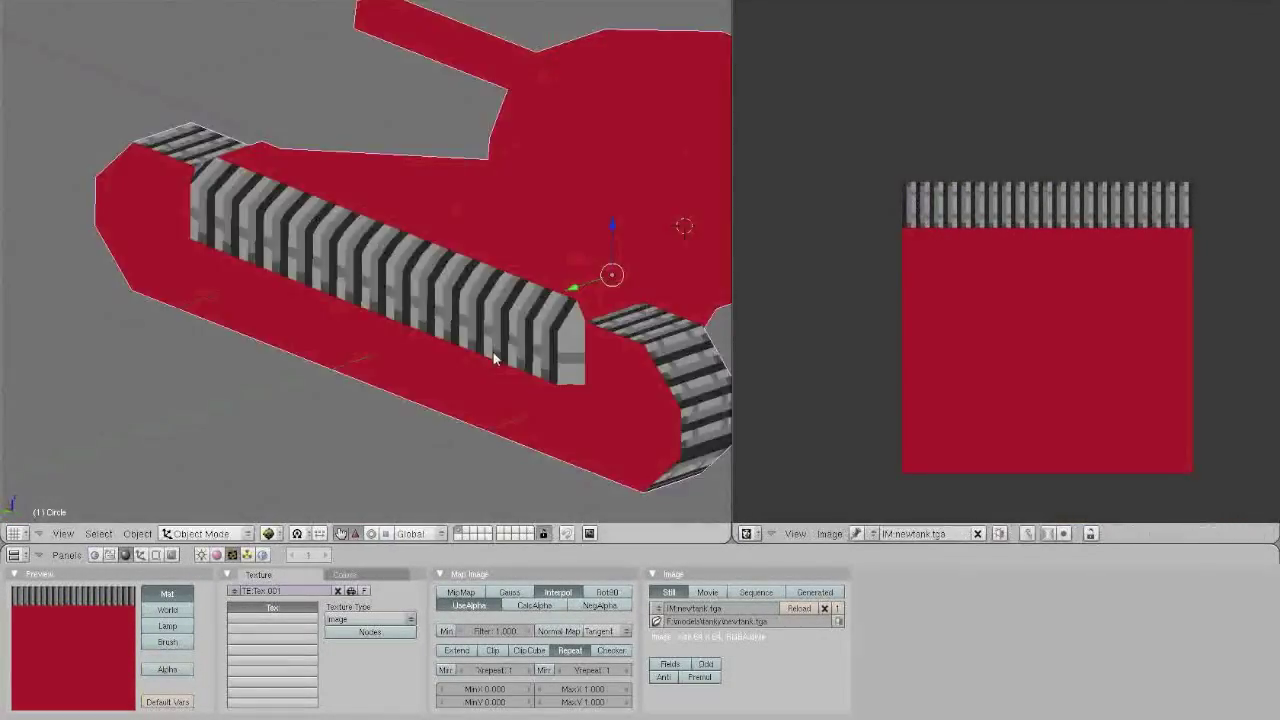
Toggle the Blender viewport mode to inspect the tread stripes on the tracks
key("Tab")
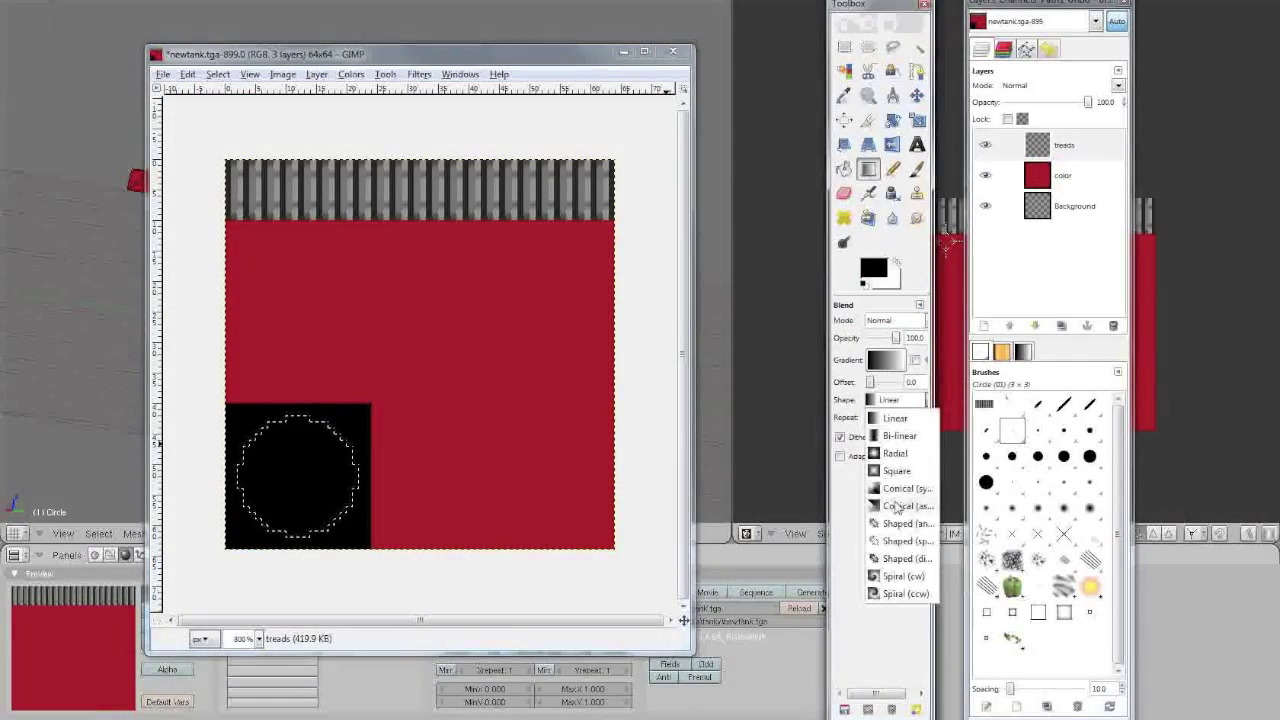
Set the Blend tool shape to Radial and apply the gradient inside the circle
left_click(906, 488)
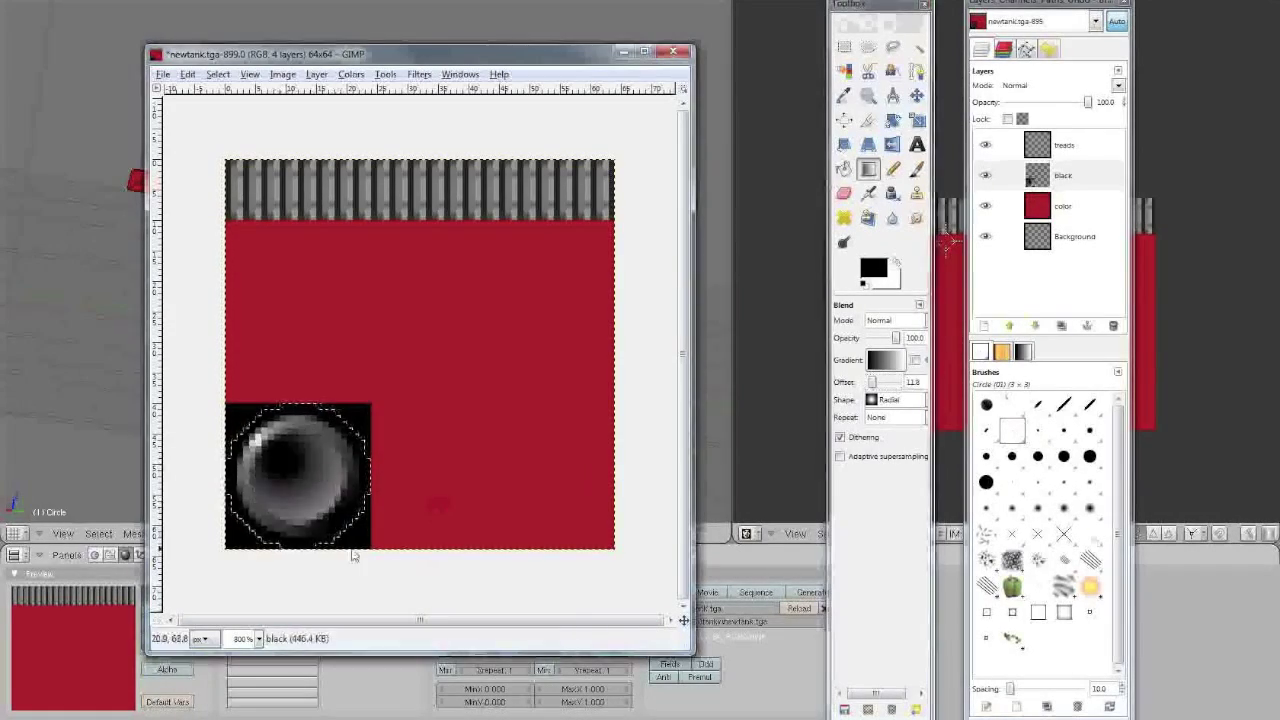
left_click(895, 399)
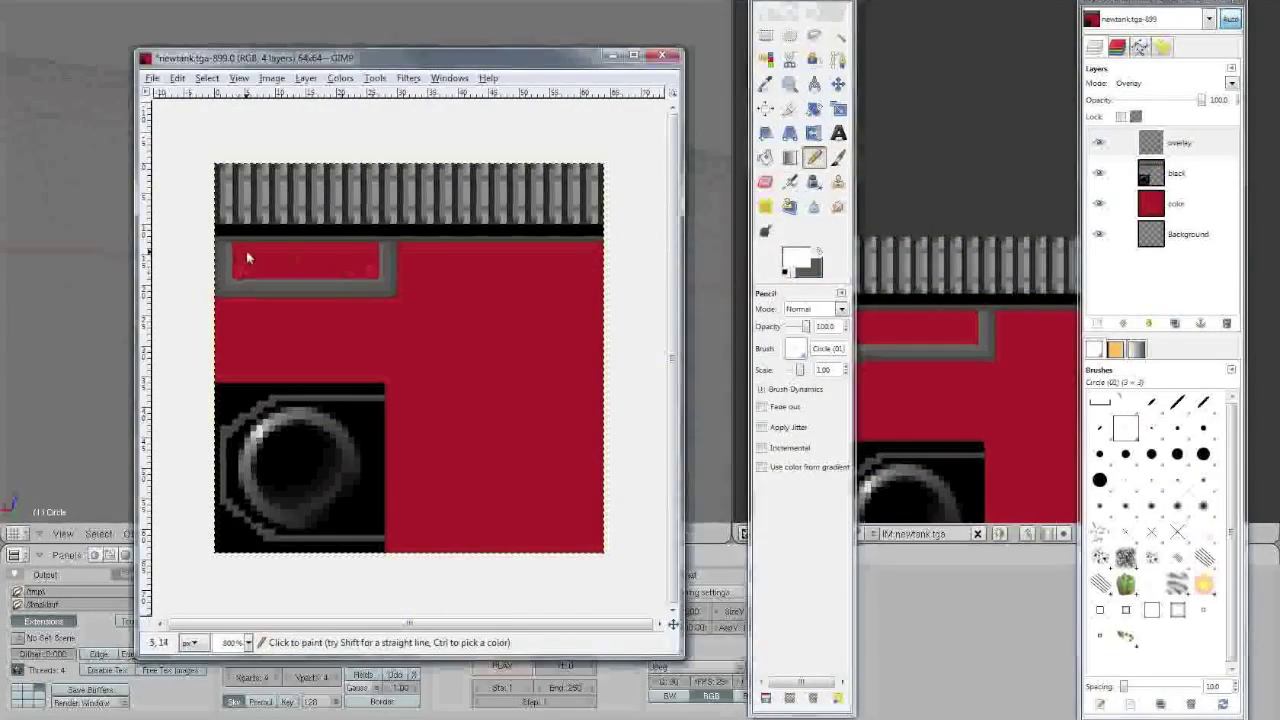
Paint detail inside the grey-bordered panel on the overlay layer
left_click(368, 266)
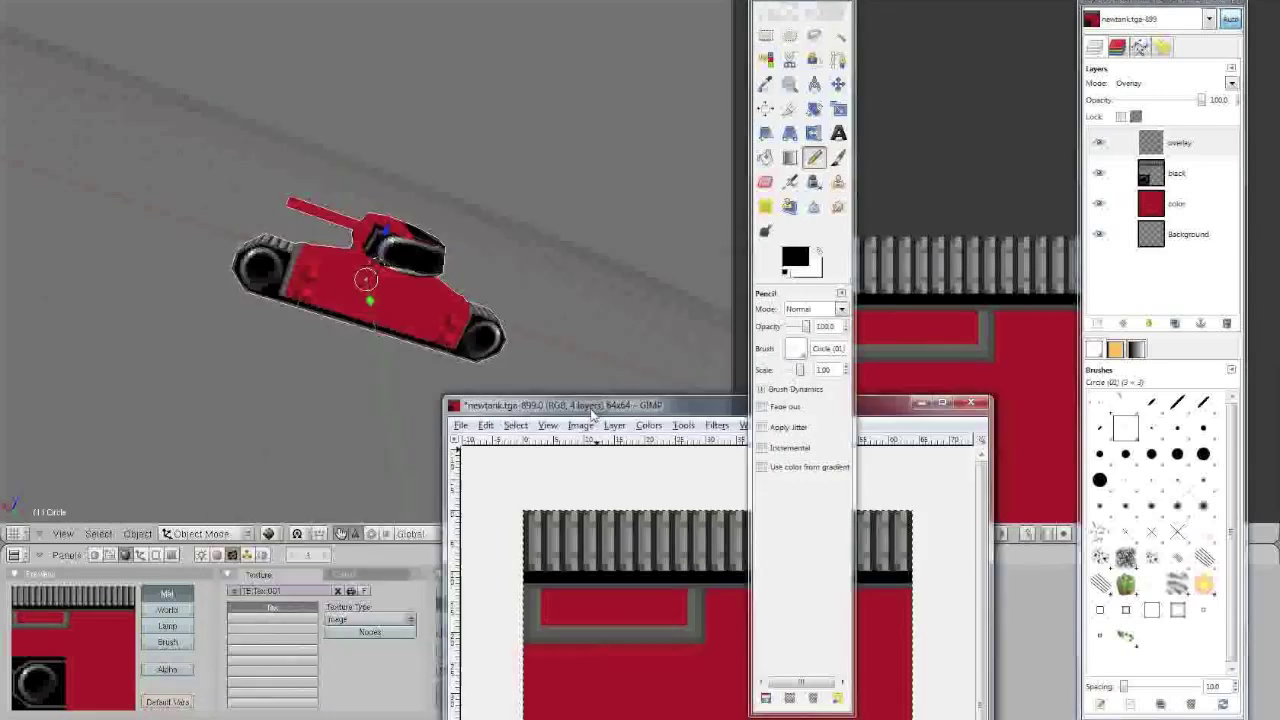
Bring GIMP forward and confirm 2e2e2e as the foreground colour
left_click(795, 257)
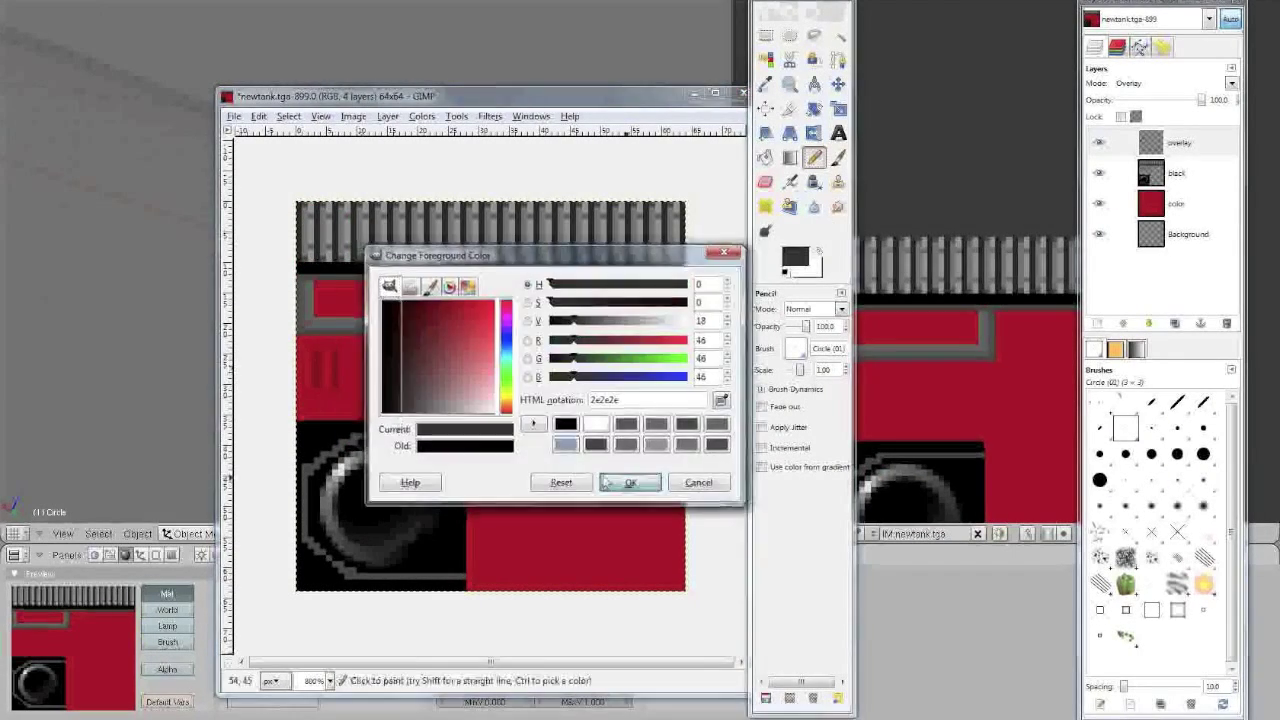
left_click(629, 482)
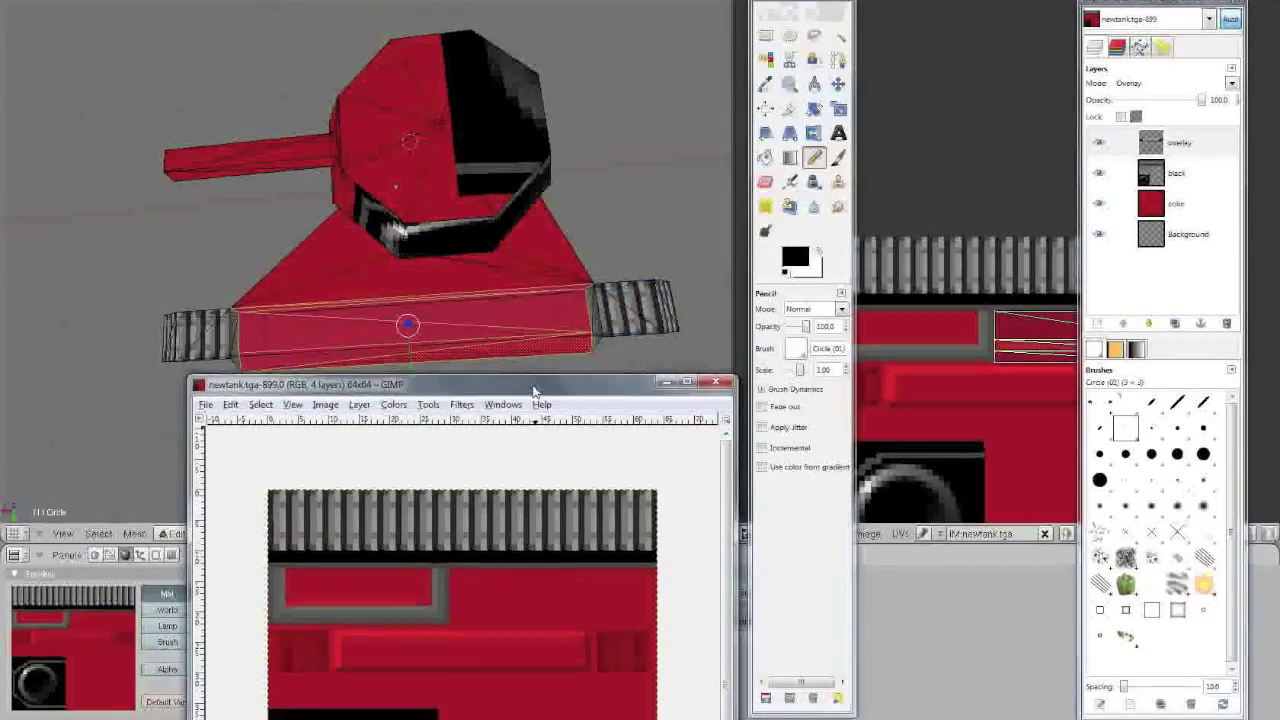
Move the GIMP window up and set the foreground colour to 000000
left_click_drag(454, 384, 390, 214)
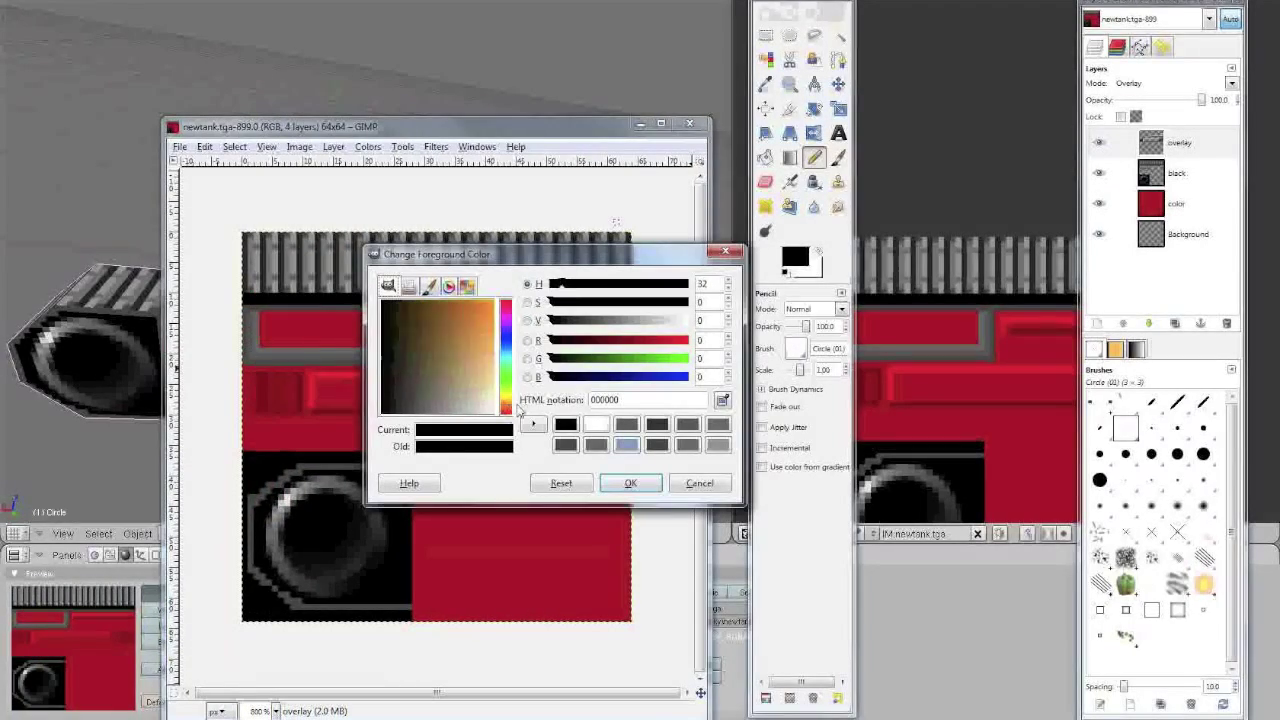
left_click(630, 483)
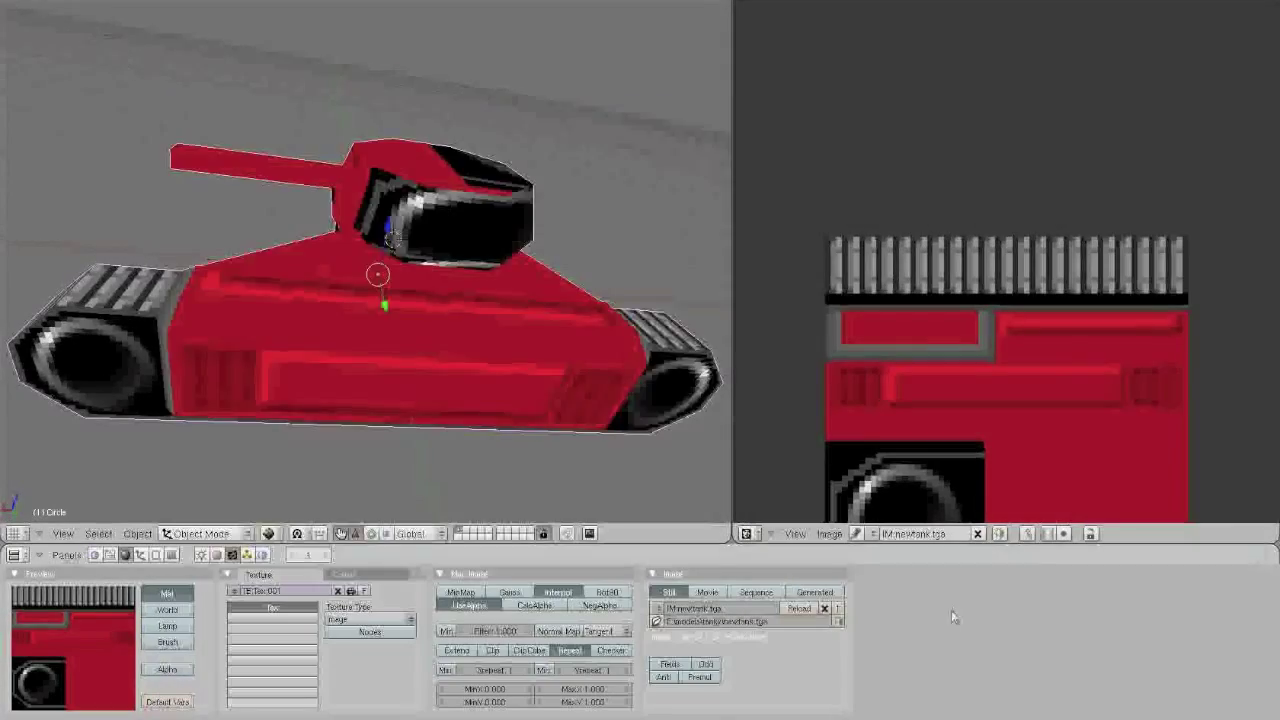
Switch to GIMP to start the TGA export with Merge Visible Layers
left_click(200, 533)
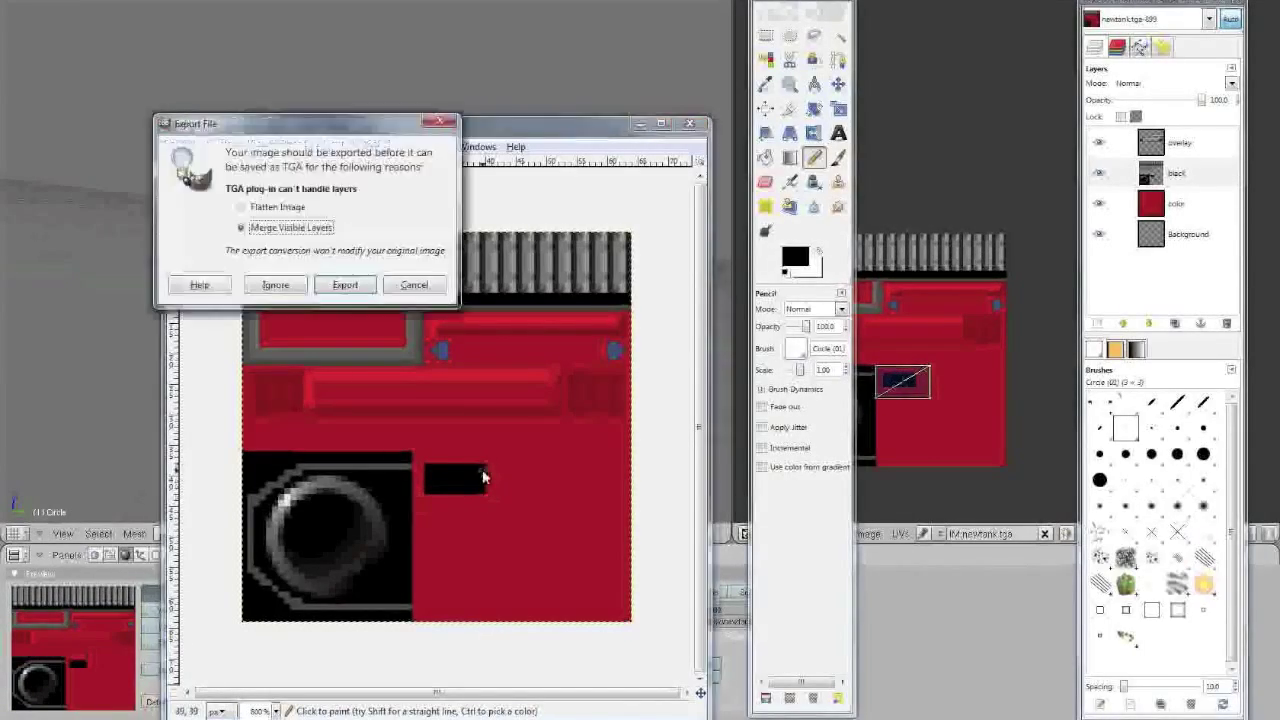
Export the texture as TGA with Merge Visible Layers selected
left_click(344, 285)
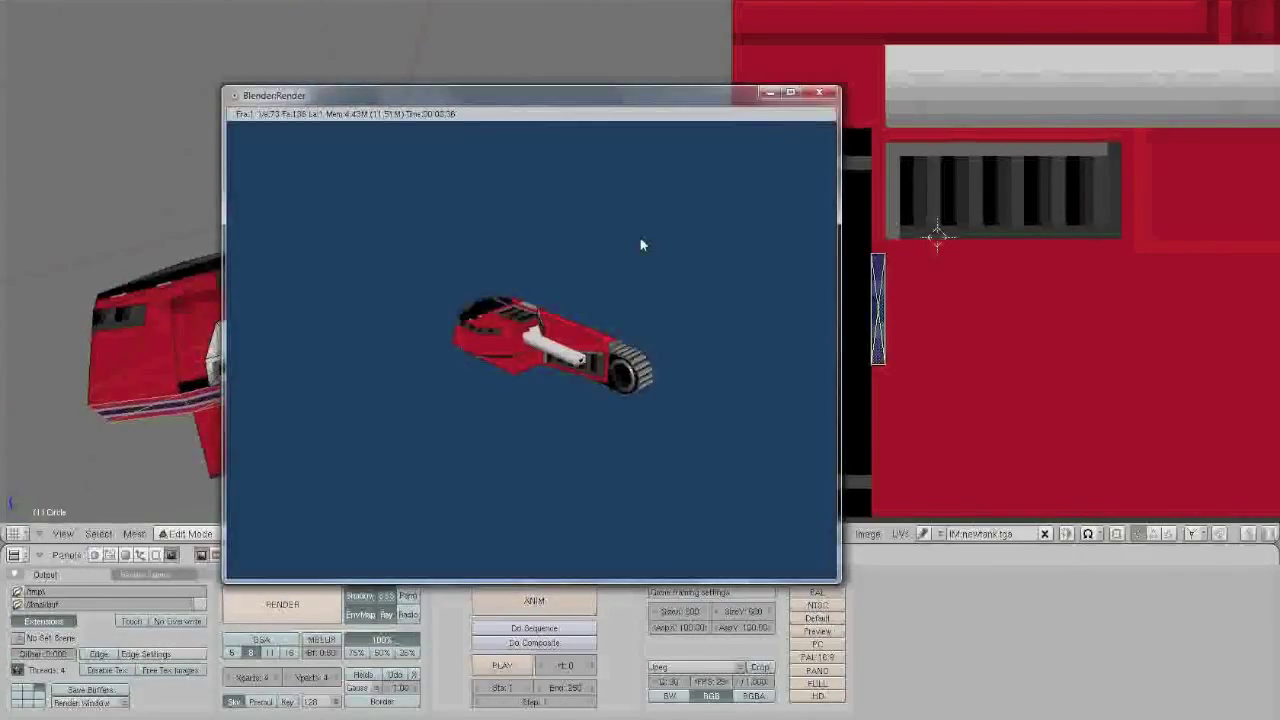
Close the BlenderRender window and return to the GIMP image
left_click(820, 92)
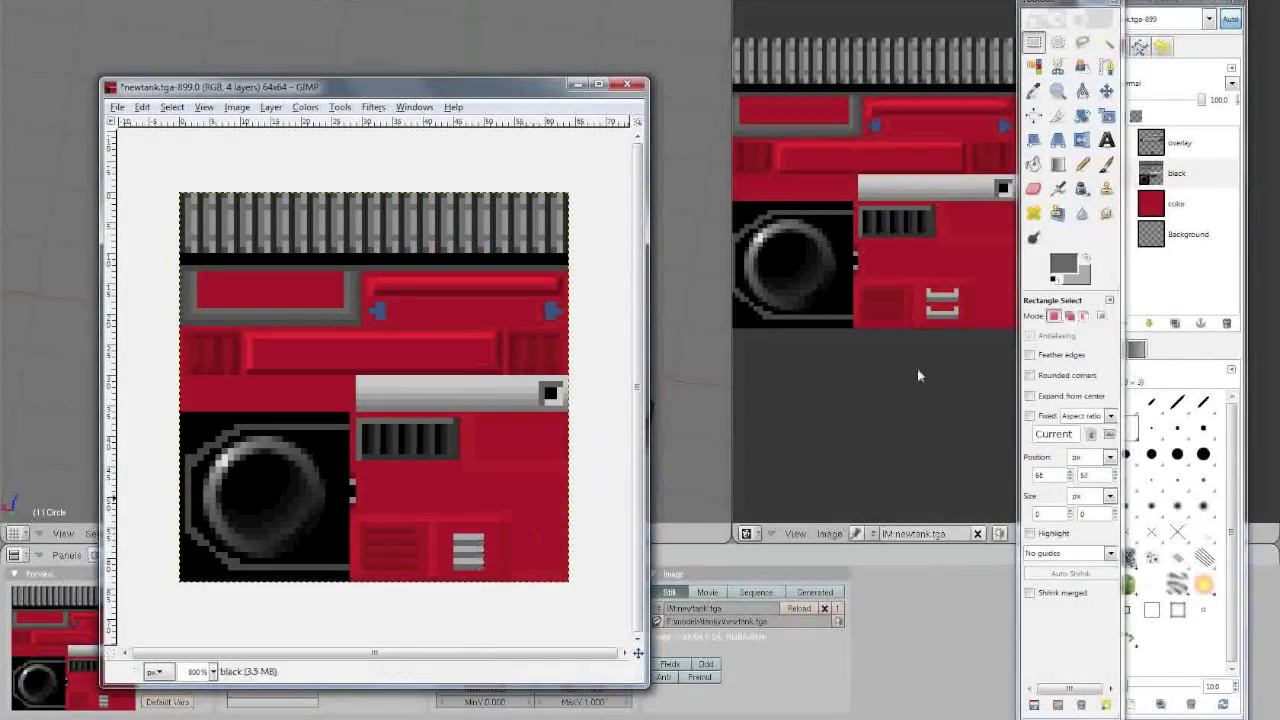
Start the slatted vent by working in GIMP's layers panel
left_click(1058, 262)
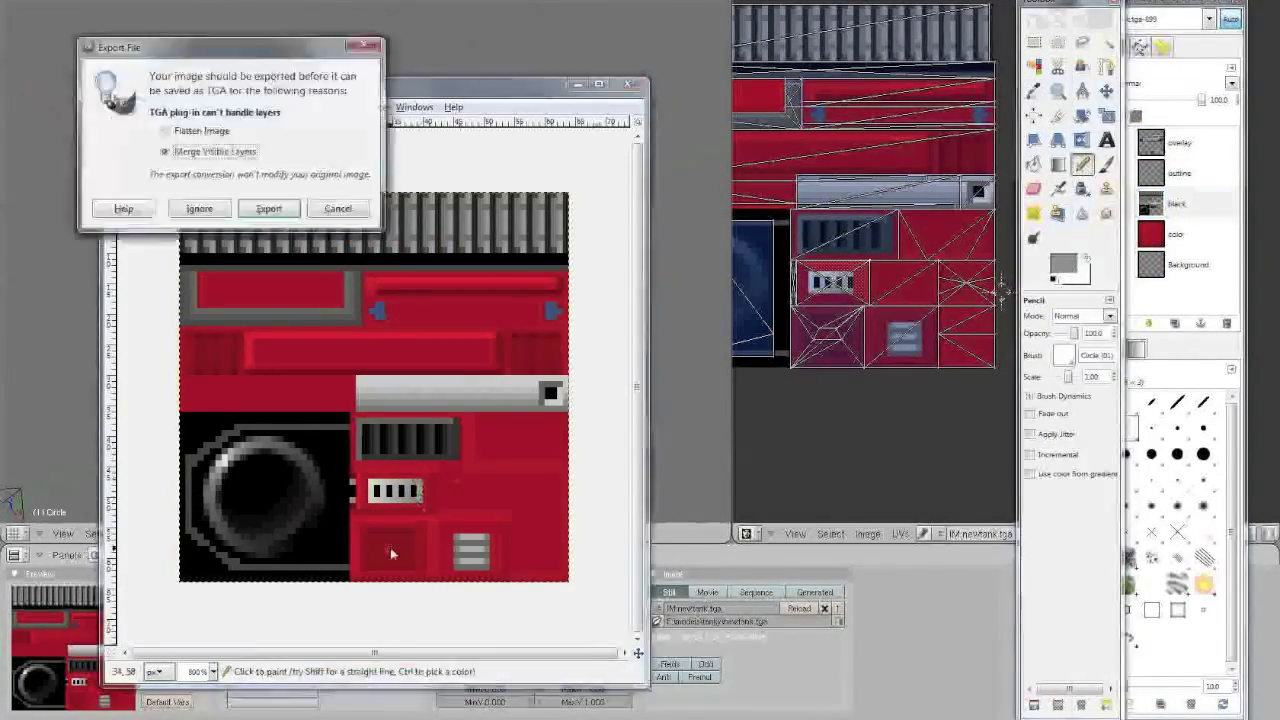
Export the tank texture with its layers merged
left_click(268, 208)
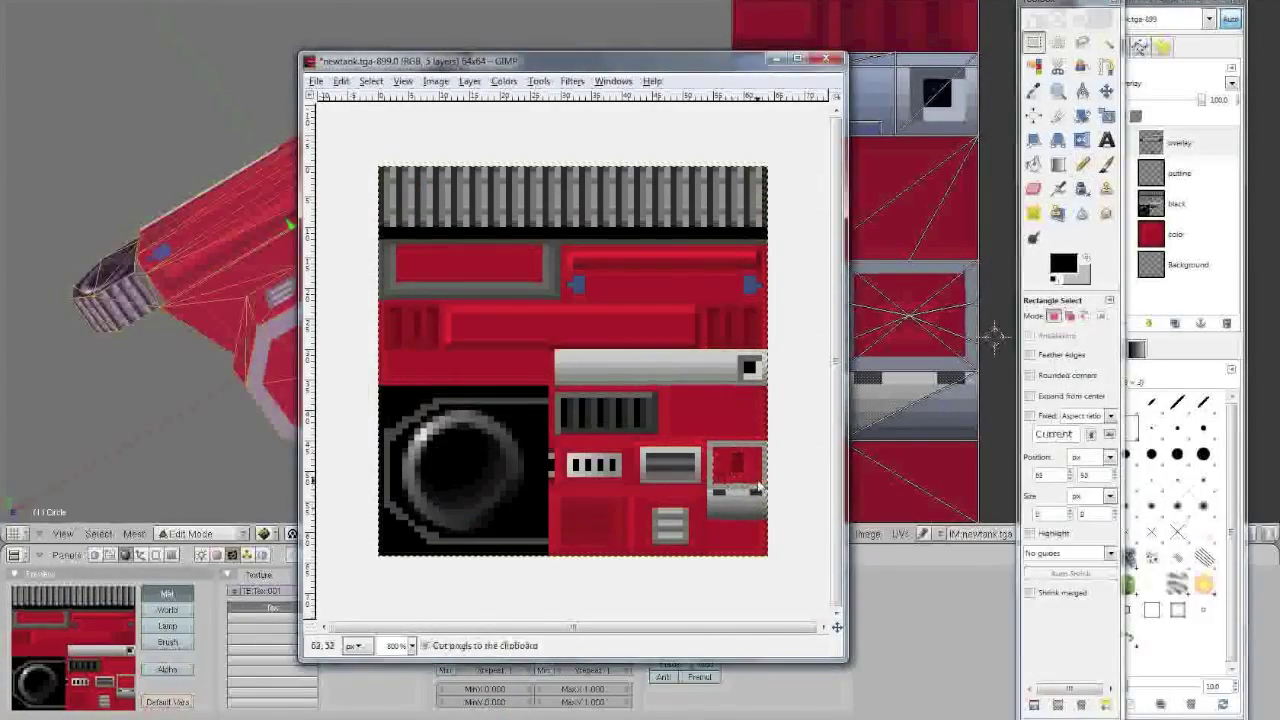
Reload the exported TGA in Blender and render the tank with its new hatch and vents
left_click(826, 60)
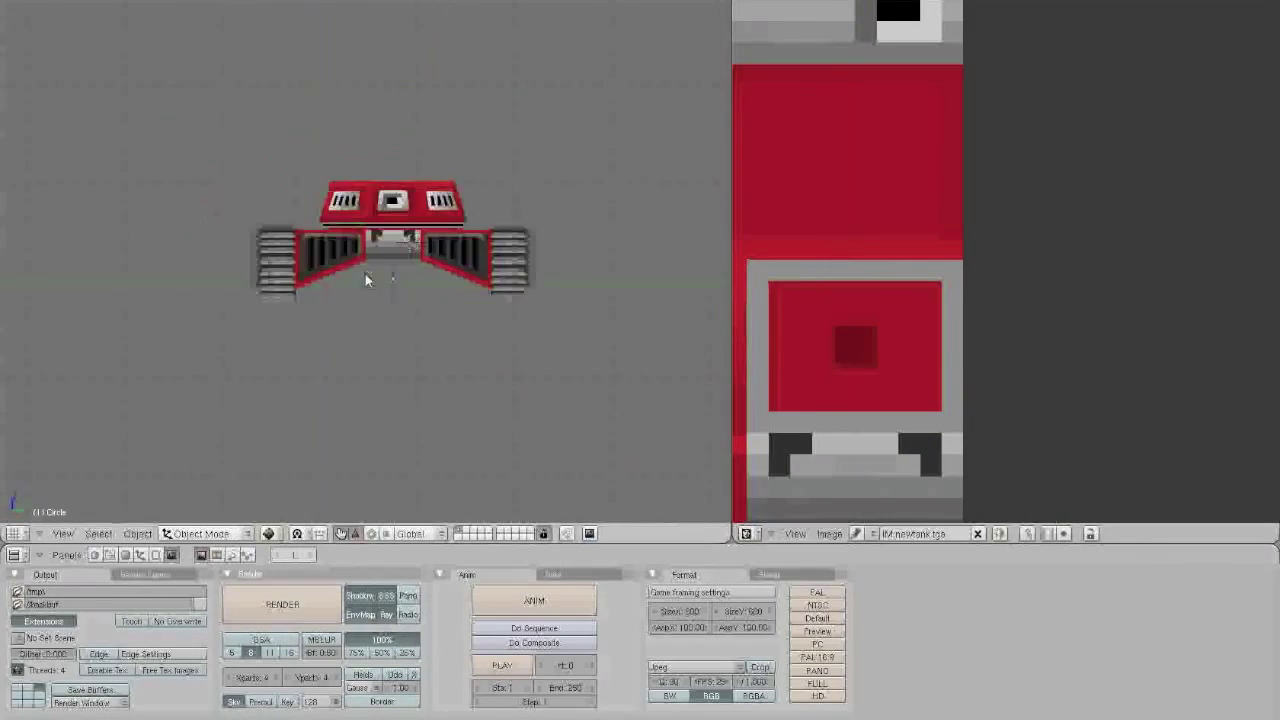
left_click(283, 604)
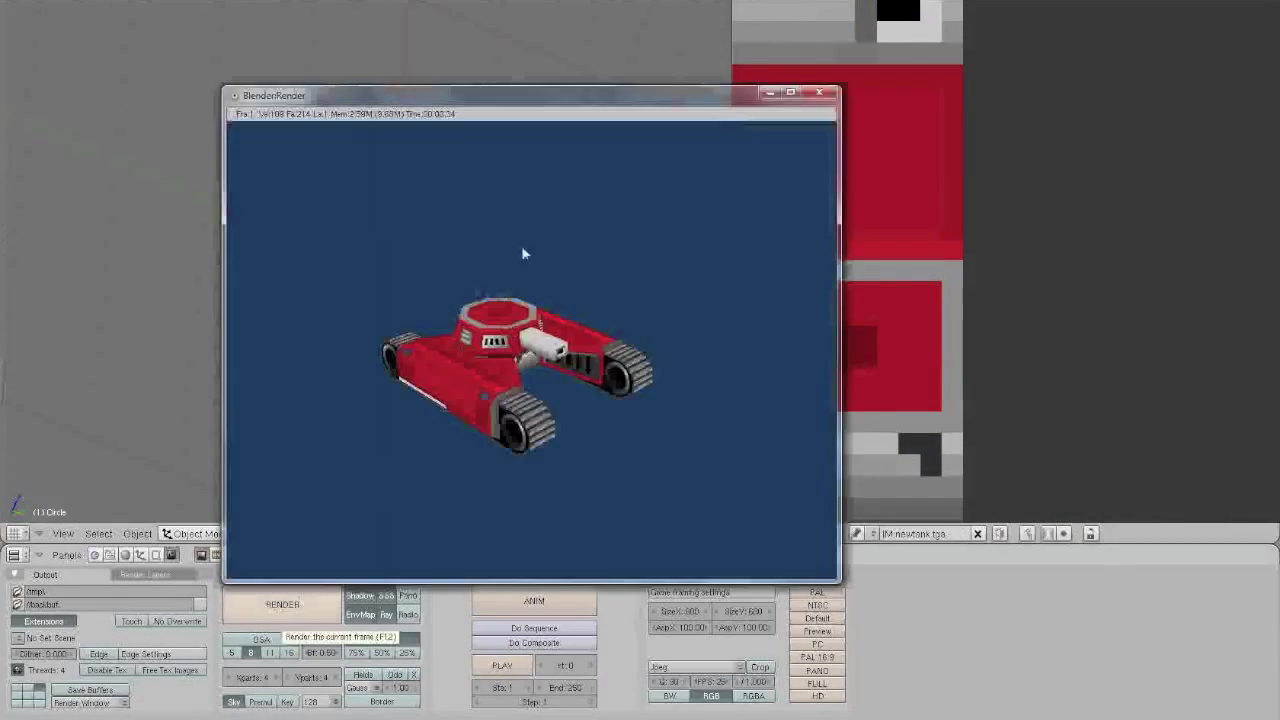